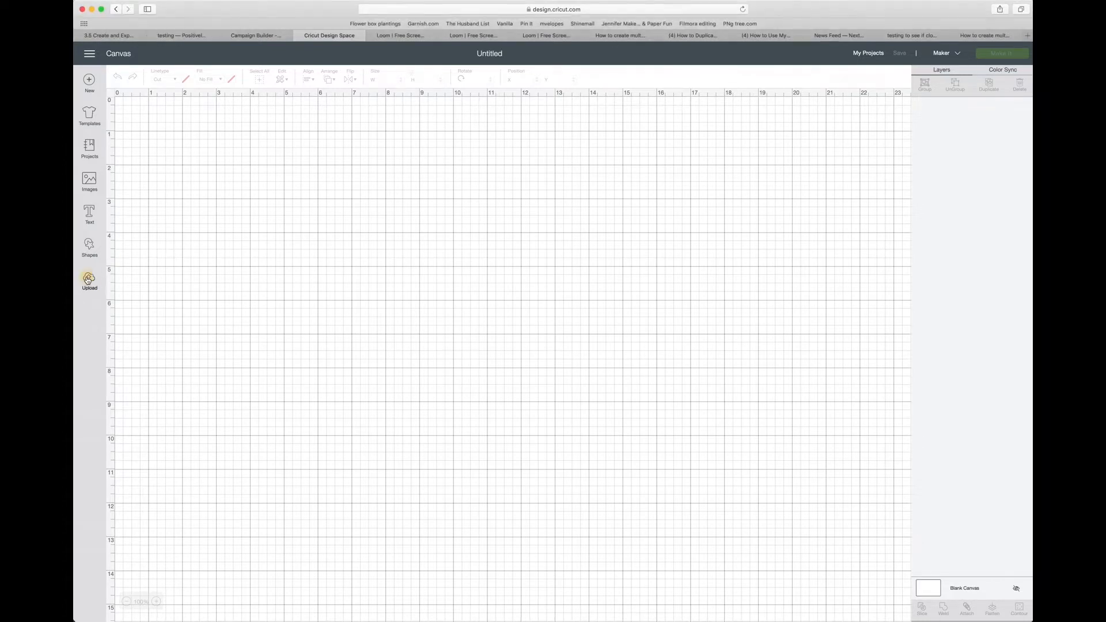
Go to the Upload page showing recently uploaded images.
left_click(89, 281)
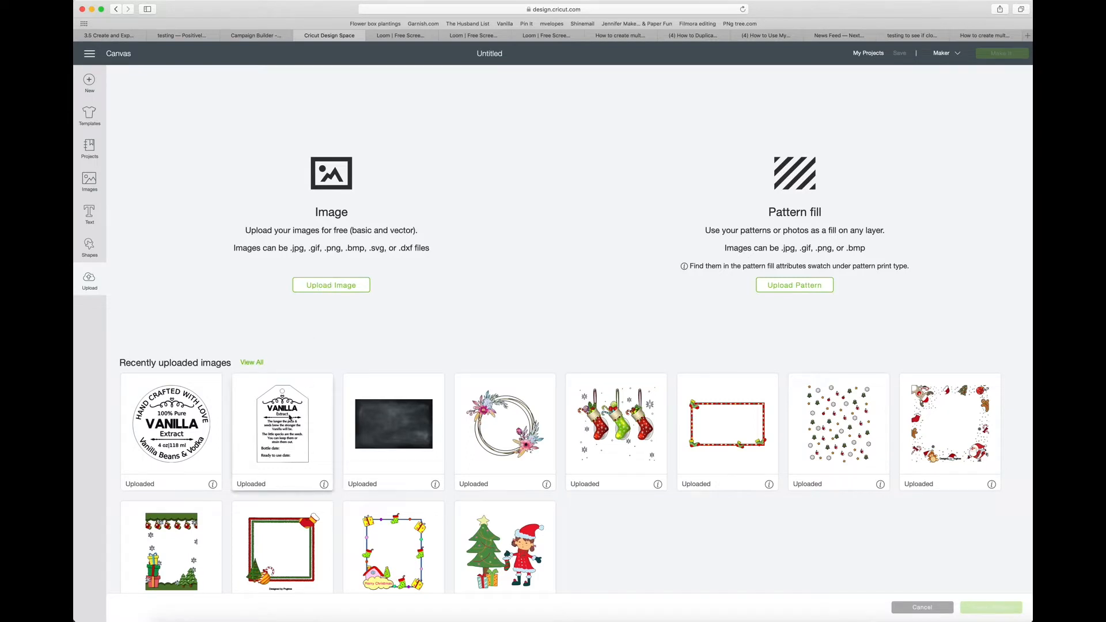
Insert the recently uploaded Vanilla Extract tag image onto the canvas.
left_click(283, 422)
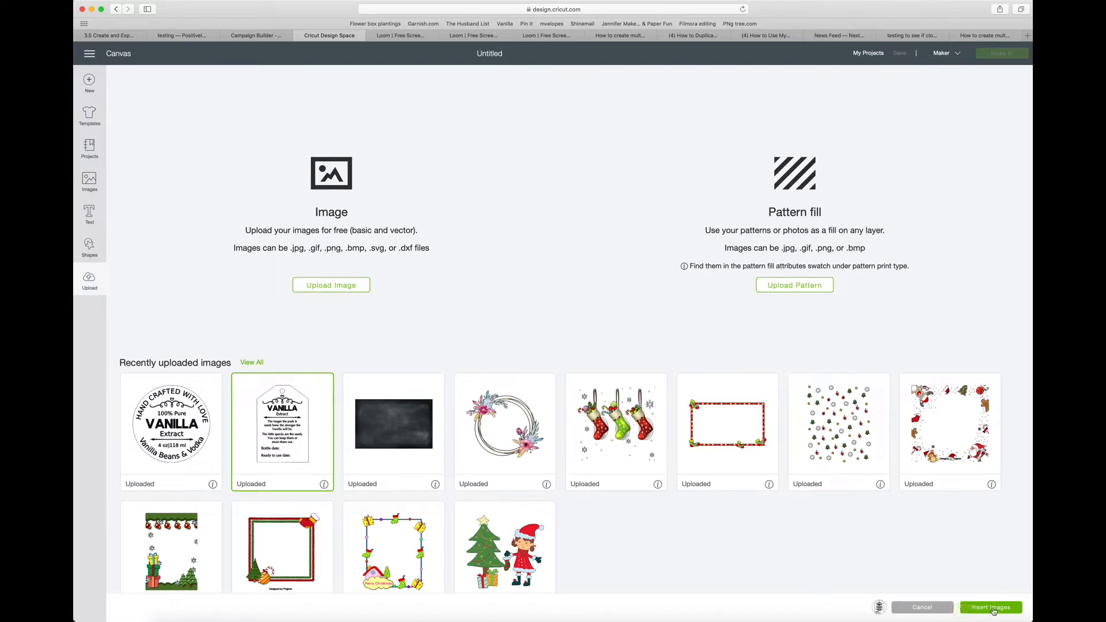
left_click(990, 607)
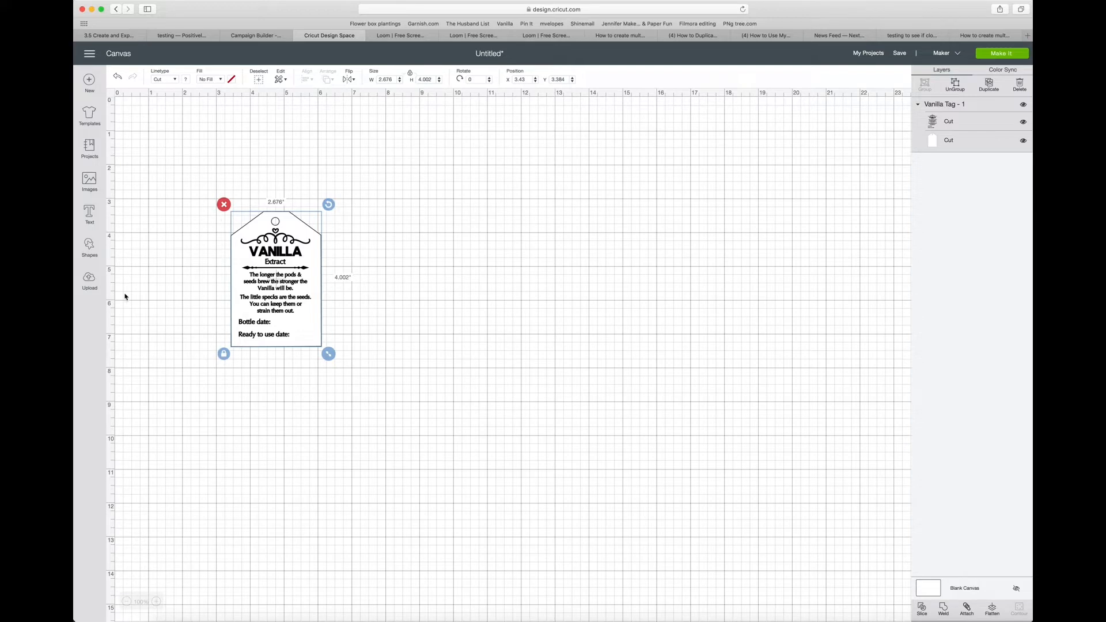
mouse_move(304, 229)
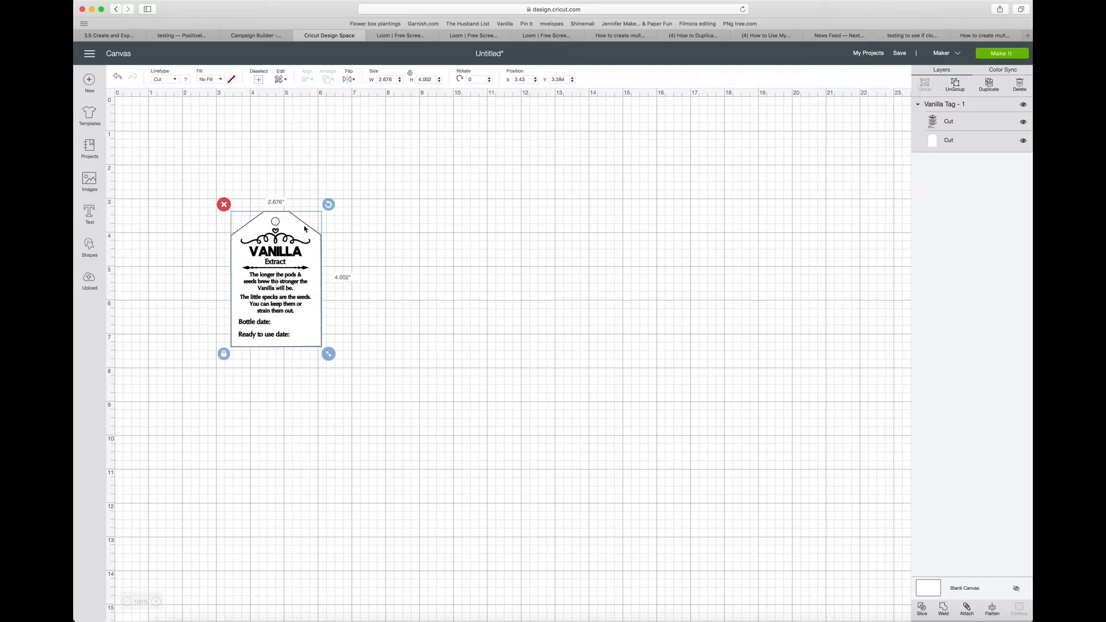
mouse_move(458, 262)
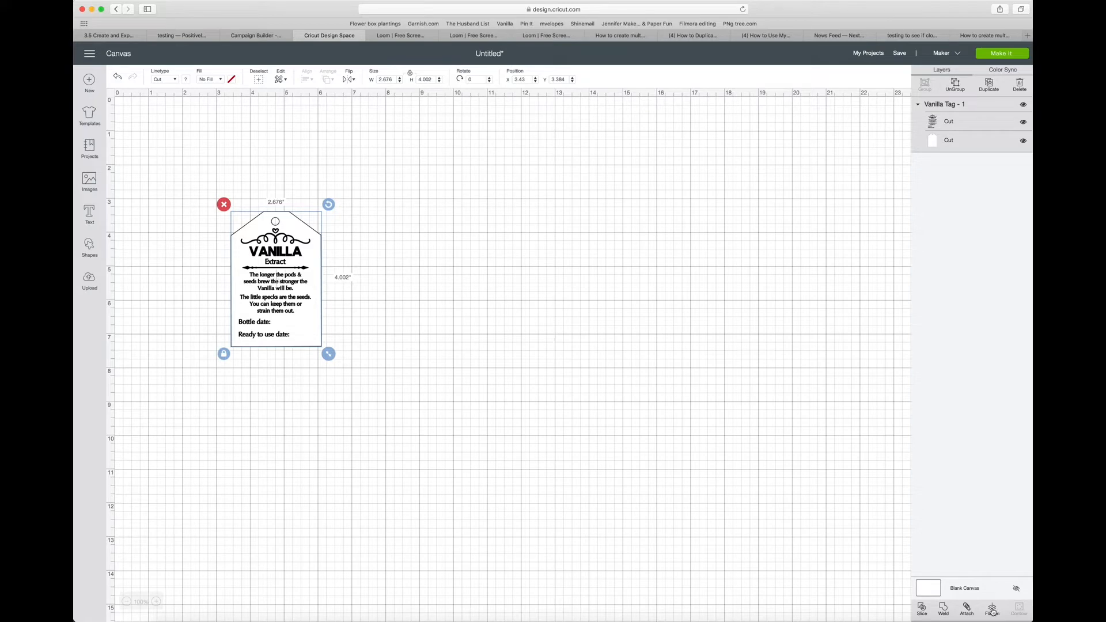
Flatten the tag's two cut layers into one print-then-cut layer.
left_click(990, 608)
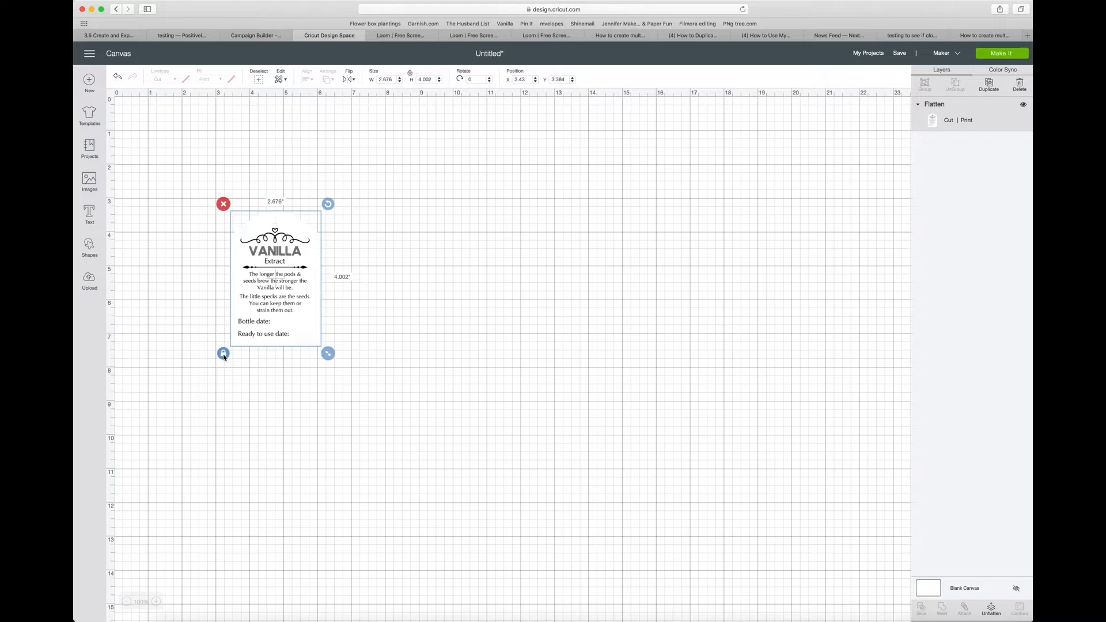
Set the tag's width to 2.0 in, giving a 2×3 in tag with proportions locked.
left_click(222, 354)
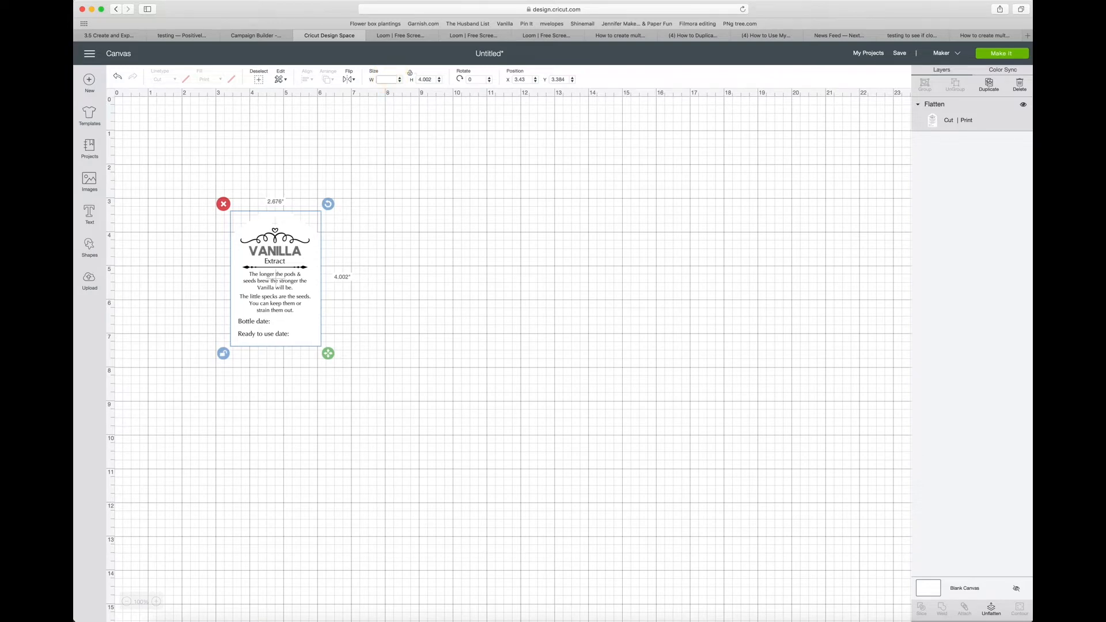
type("2.0")
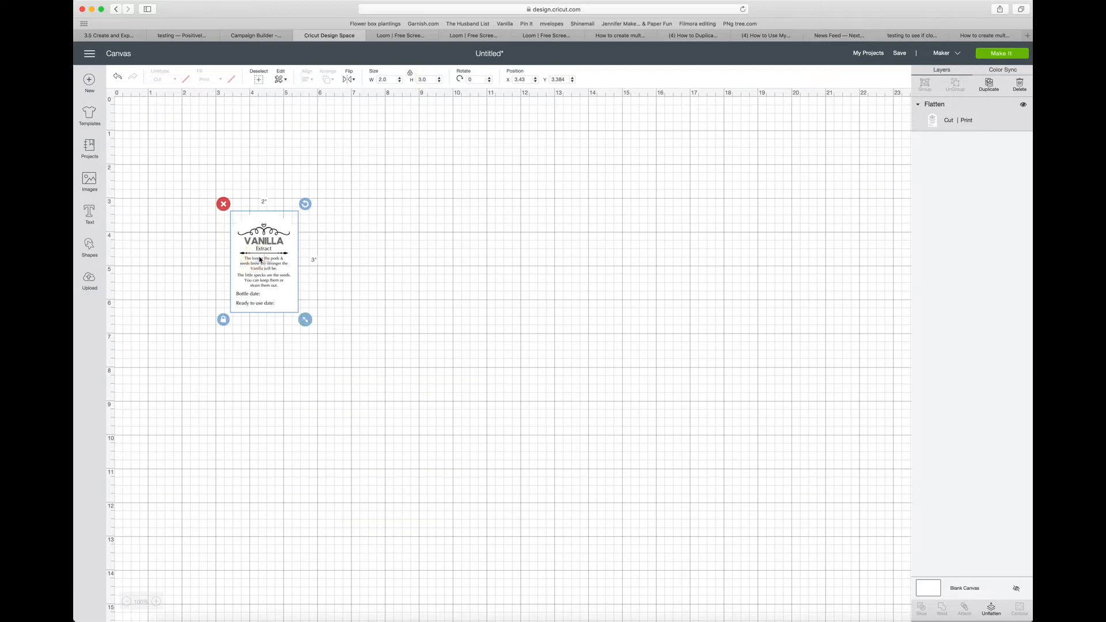
Duplicate the tag into a row of three at the canvas's top-left and align their tops.
left_click_drag(263, 265, 163, 166)
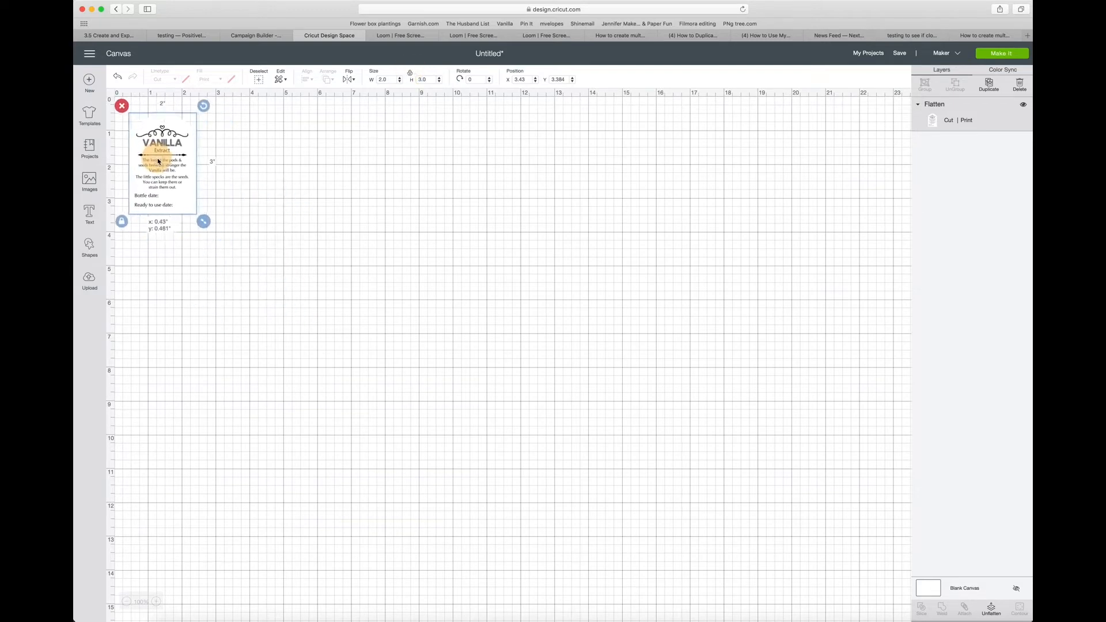
left_click_drag(163, 166, 164, 155)
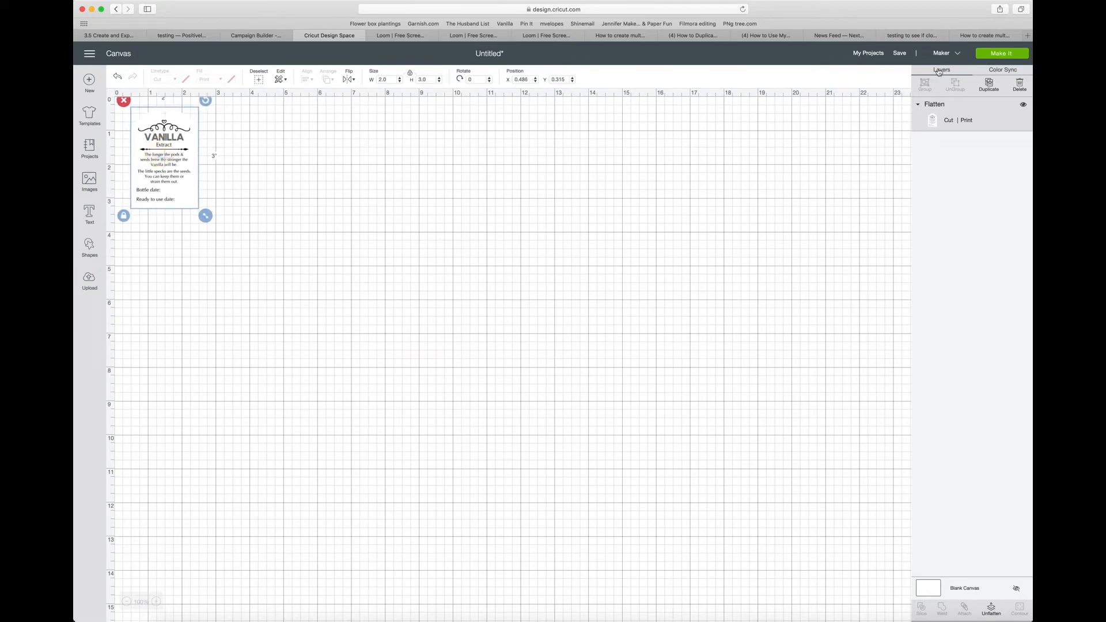
left_click(988, 82)
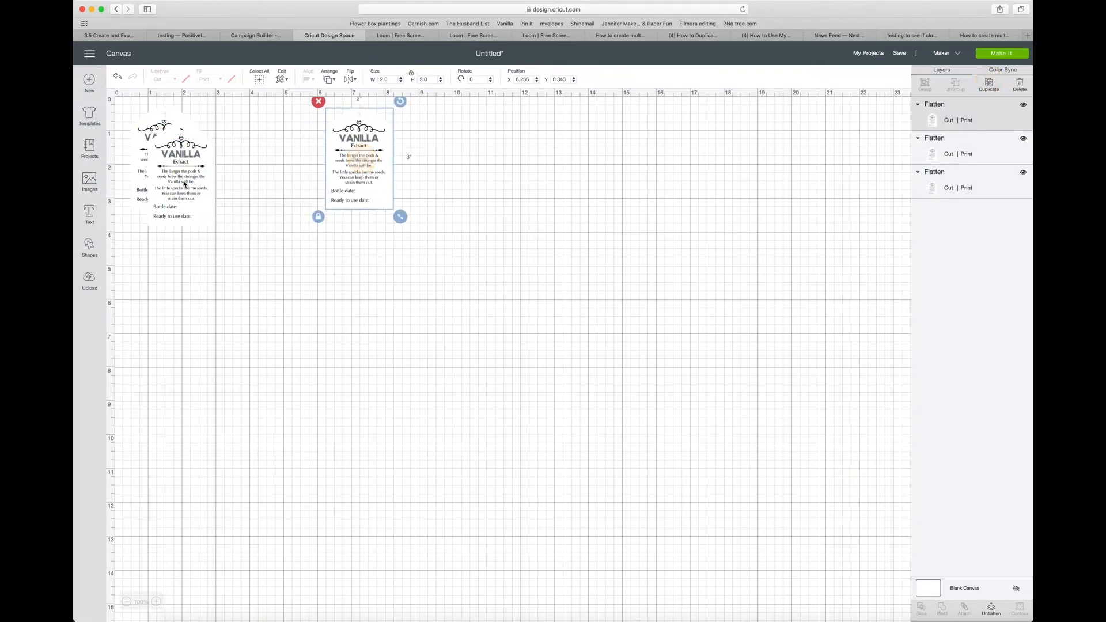
left_click_drag(359, 156, 249, 165)
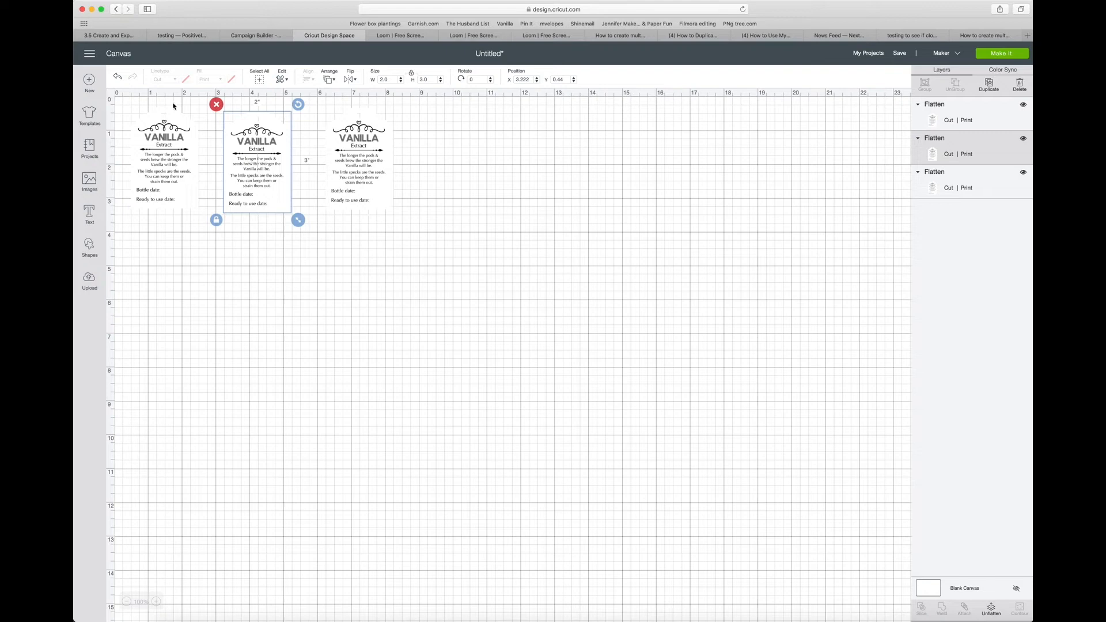
left_click(259, 75)
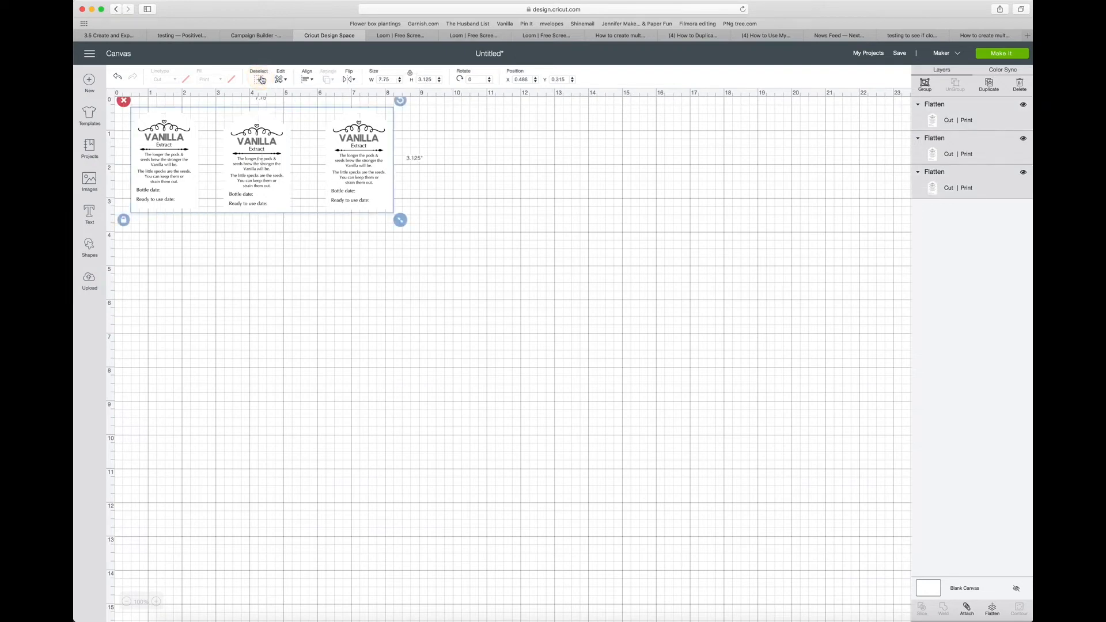
left_click(306, 75)
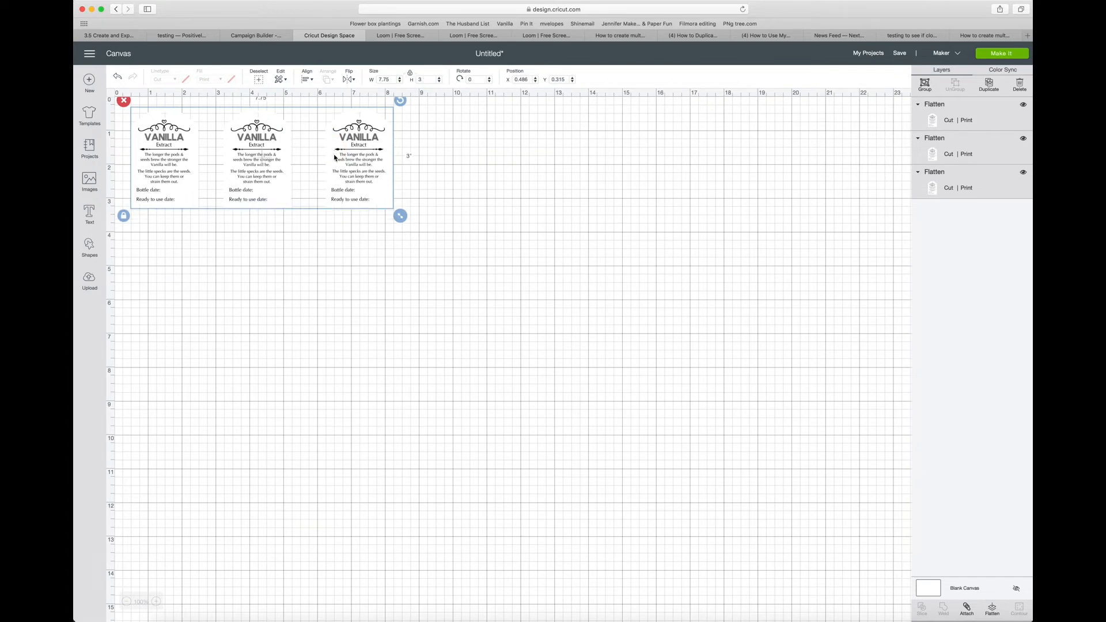
mouse_move(360, 206)
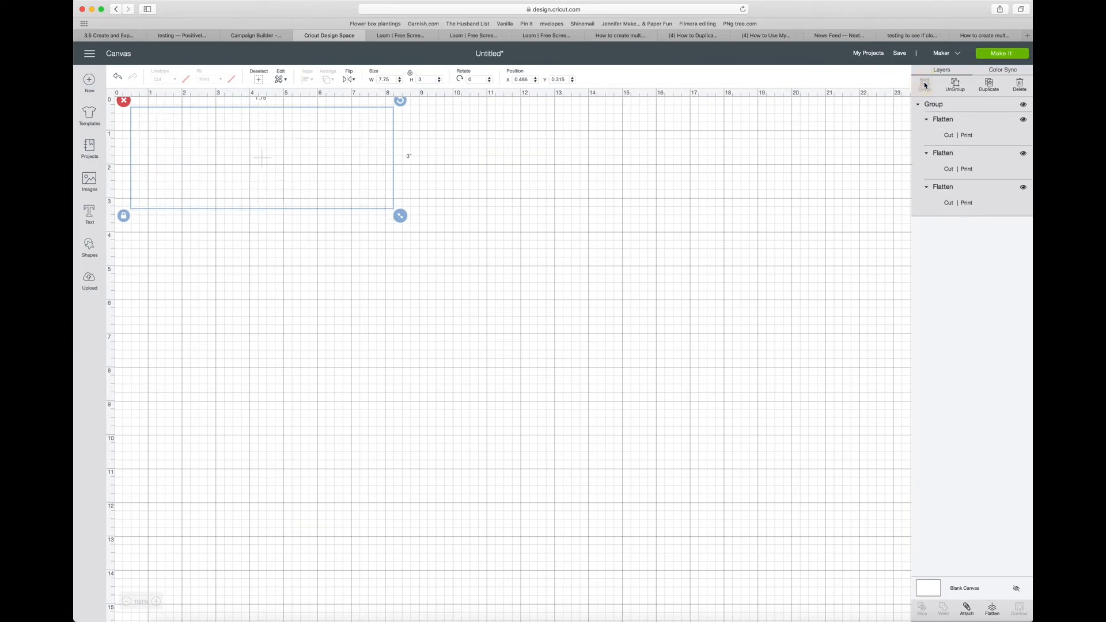
Duplicate the row into three evenly spaced rows of nine tags and send them to Make It.
left_click(989, 83)
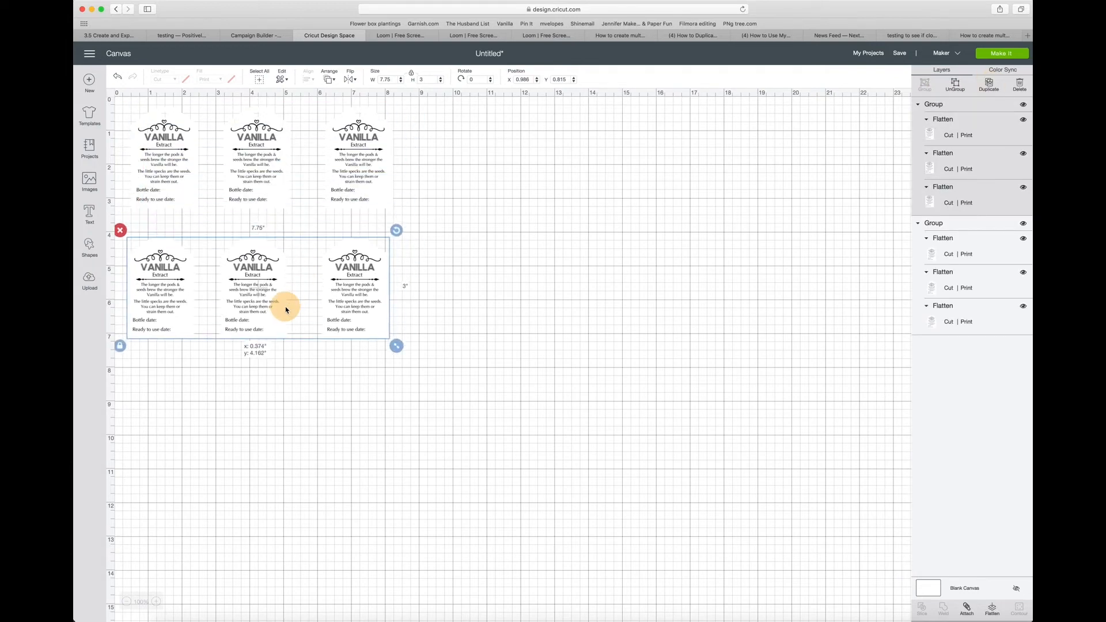
left_click_drag(285, 309, 286, 296)
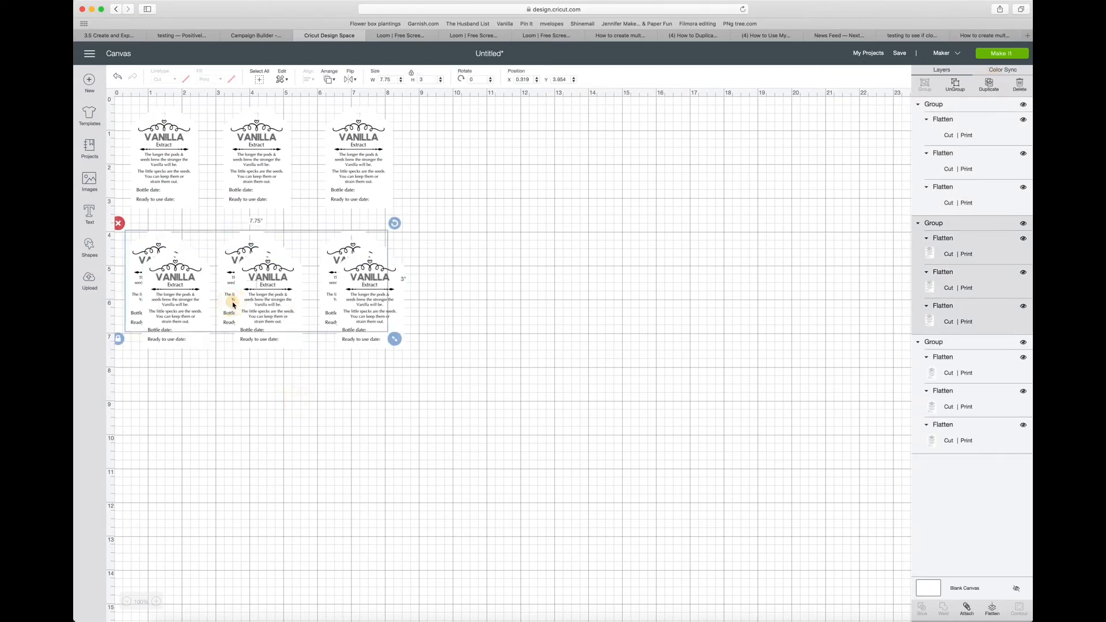
left_click_drag(233, 301, 235, 441)
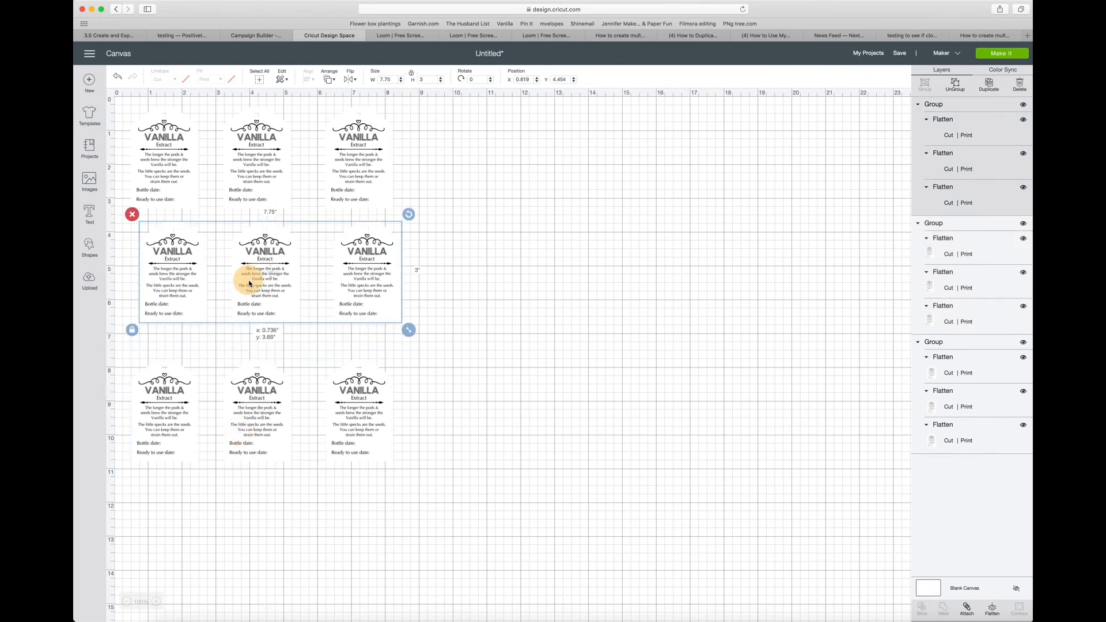
left_click_drag(265, 272, 256, 395)
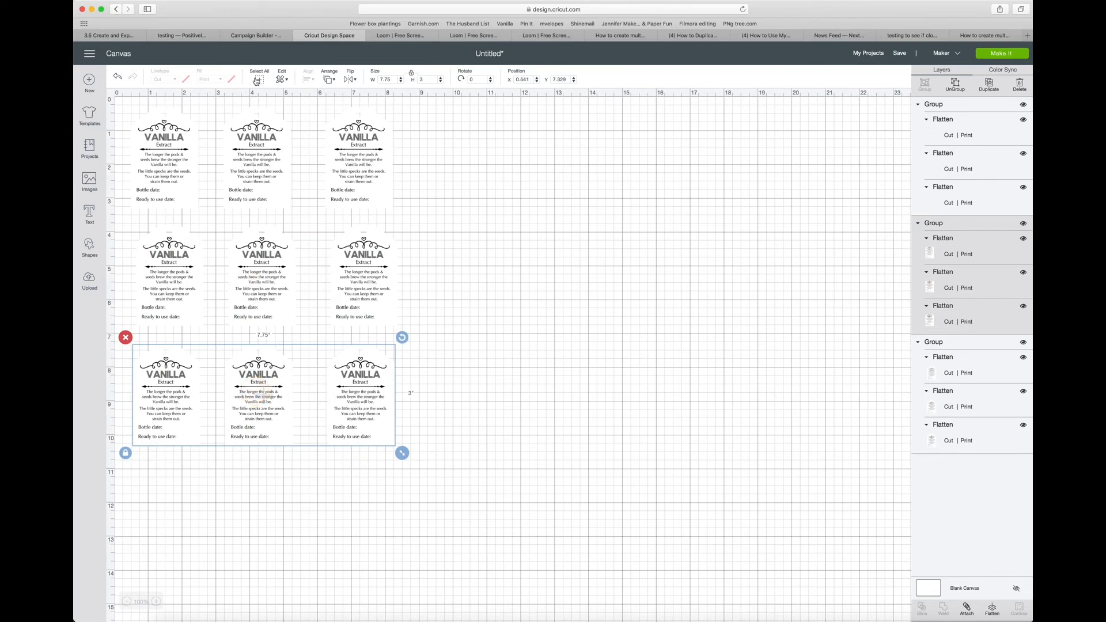
left_click(308, 76)
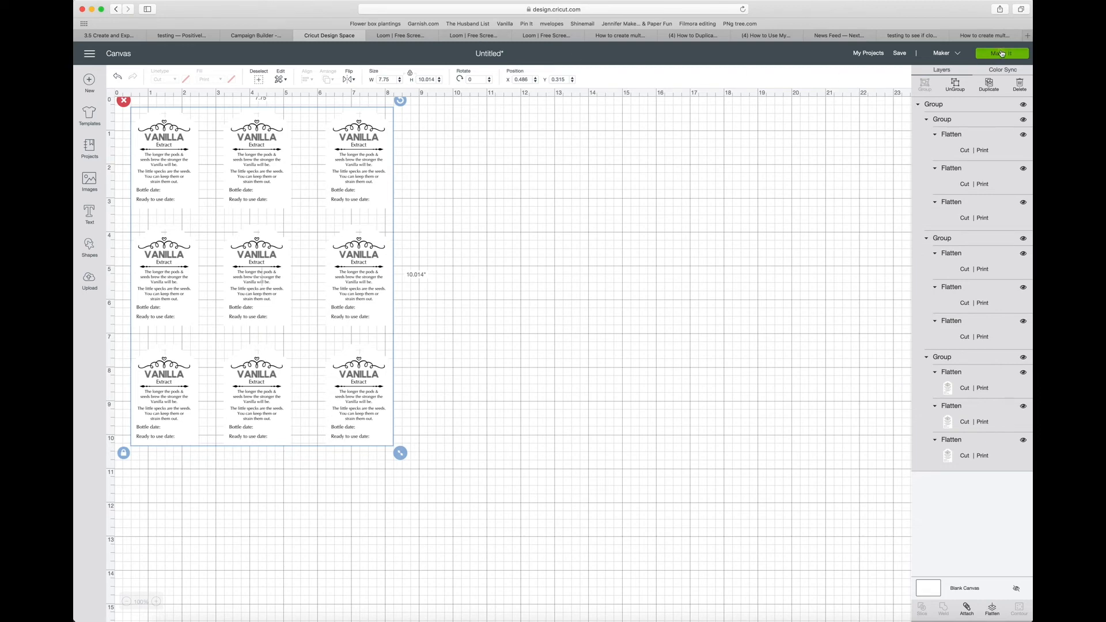
left_click(1001, 53)
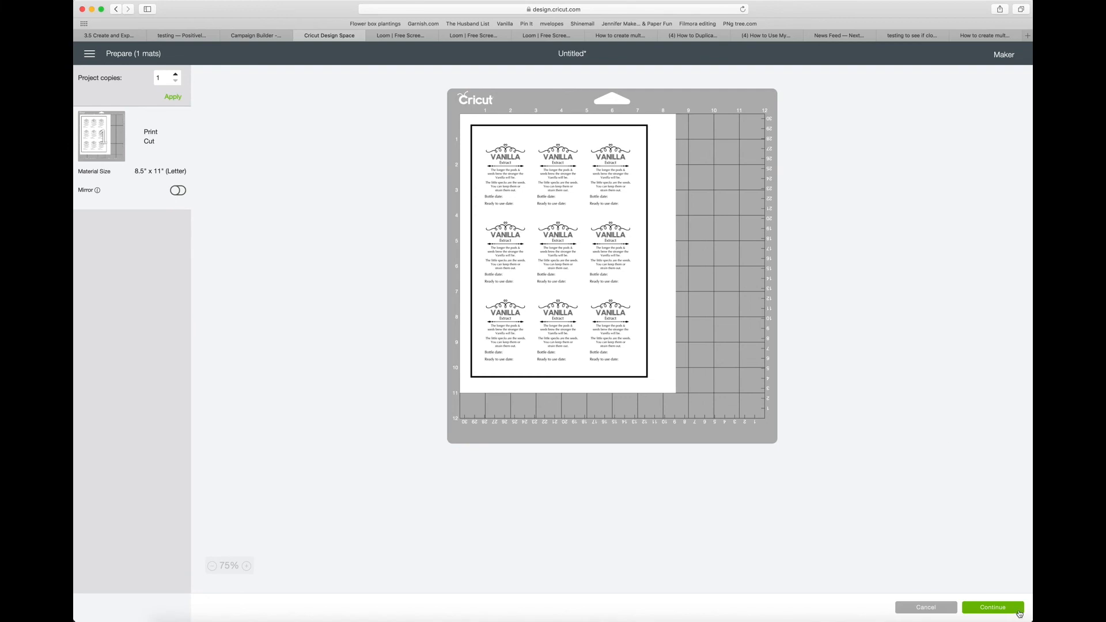
Accept the letter-size mat preview and continue to the print step.
left_click(992, 607)
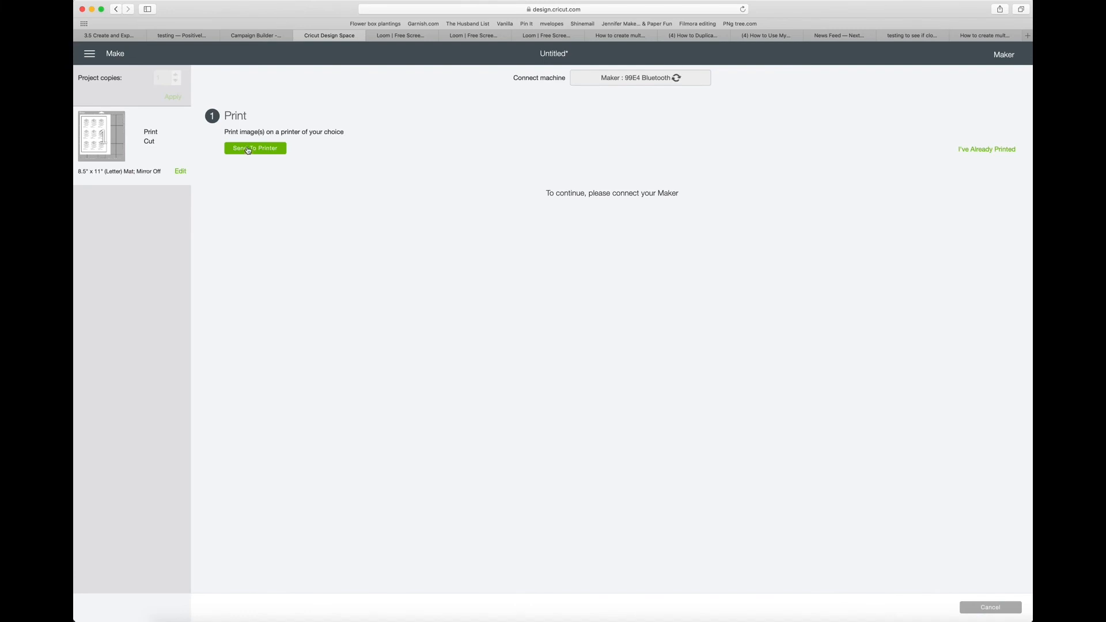
Send the tag sheet to the printer with Add Bleed turned off.
left_click(255, 148)
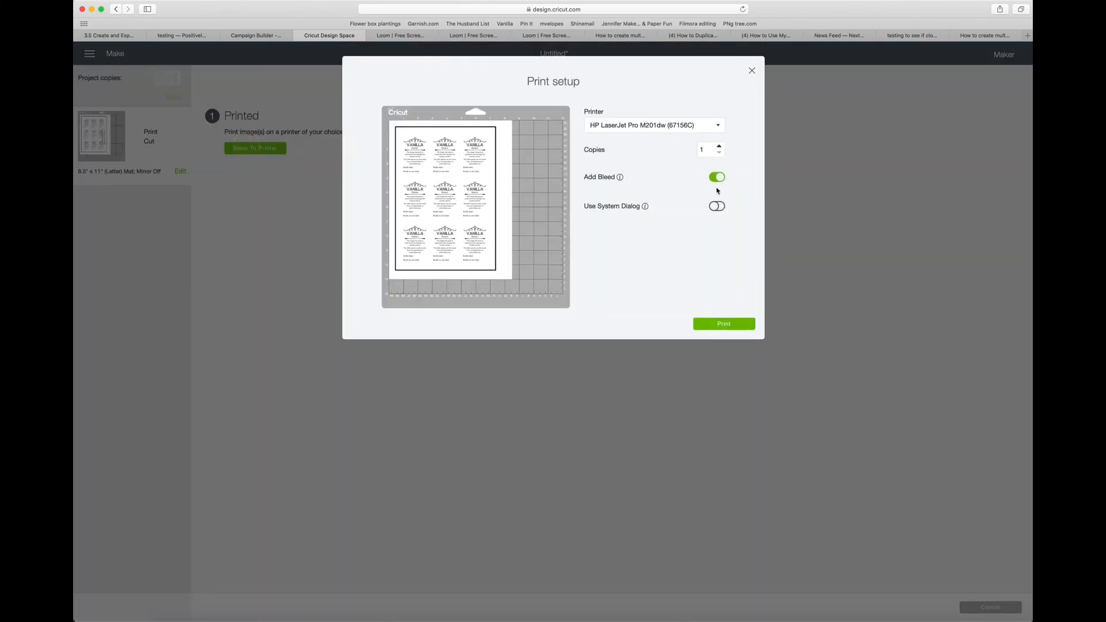
left_click(716, 177)
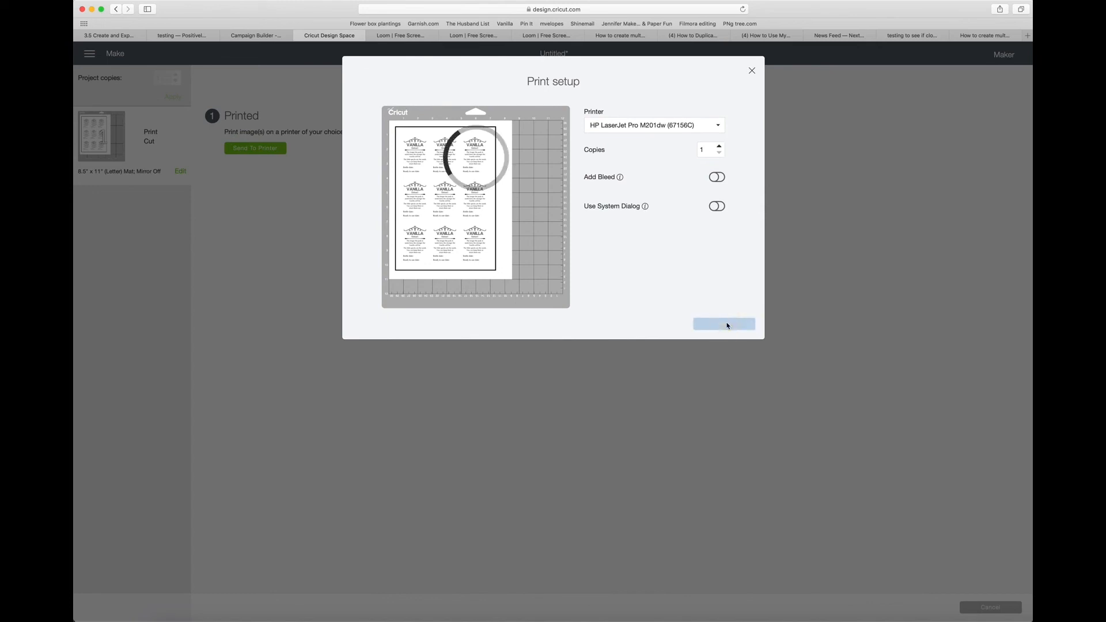
left_click(723, 324)
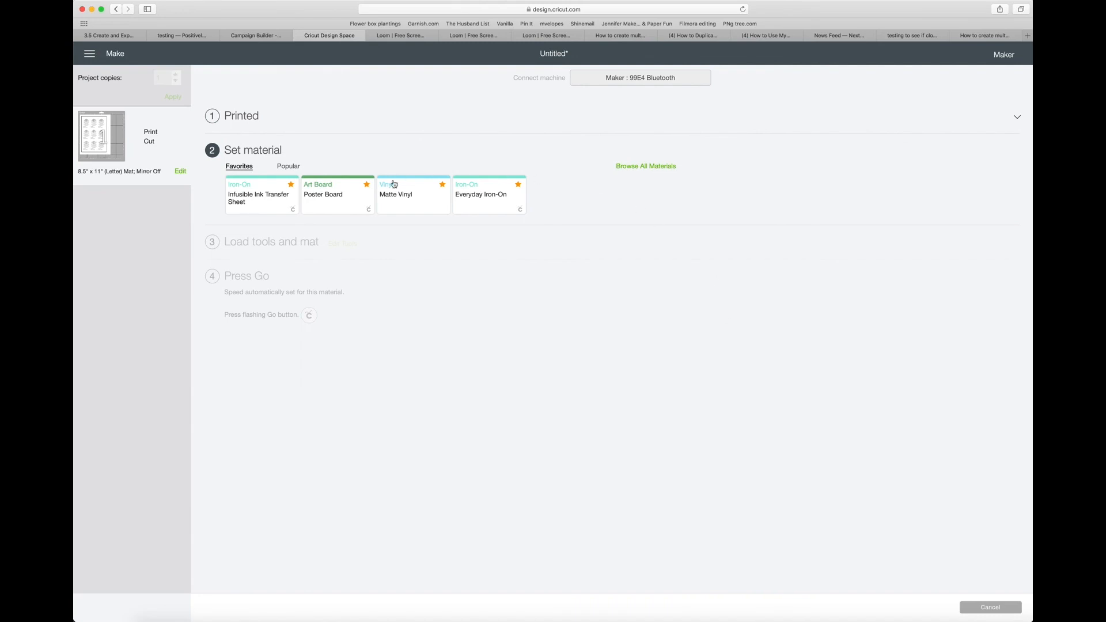
Choose Poster Board from Favorites as the cutting material.
left_click(336, 195)
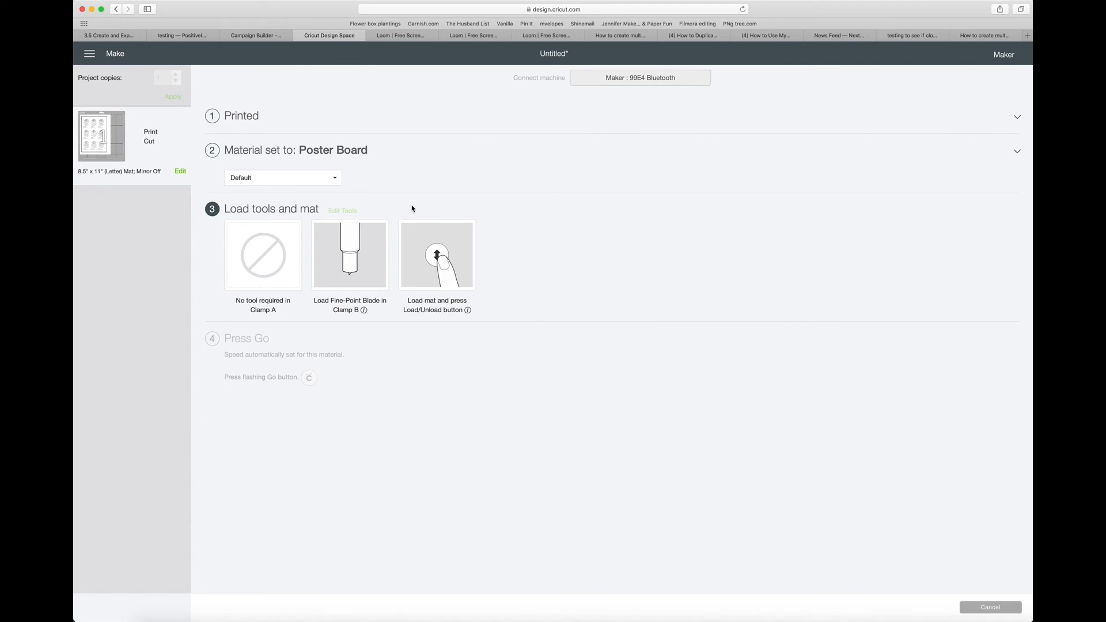
mouse_move(849, 328)
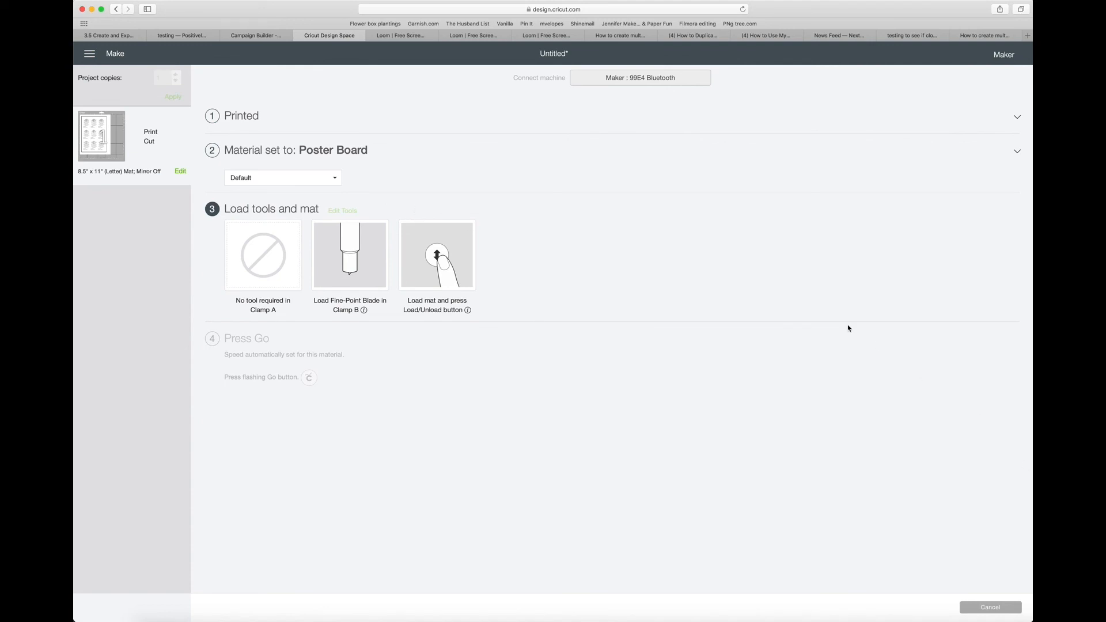